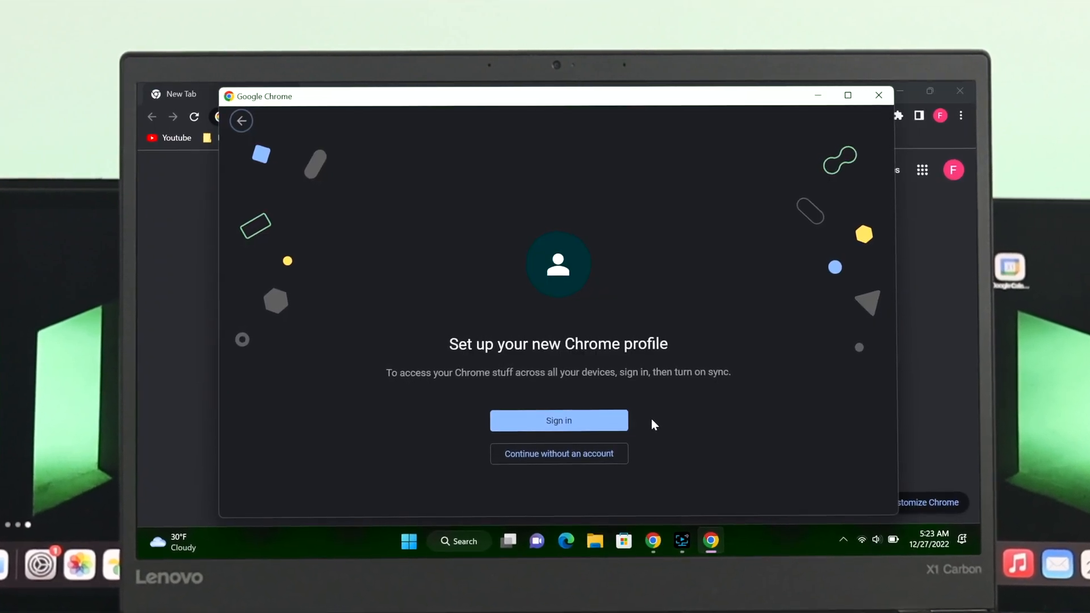
Step: From the toolbar profile avatar menu, choose Add under Other profiles
click(241, 120)
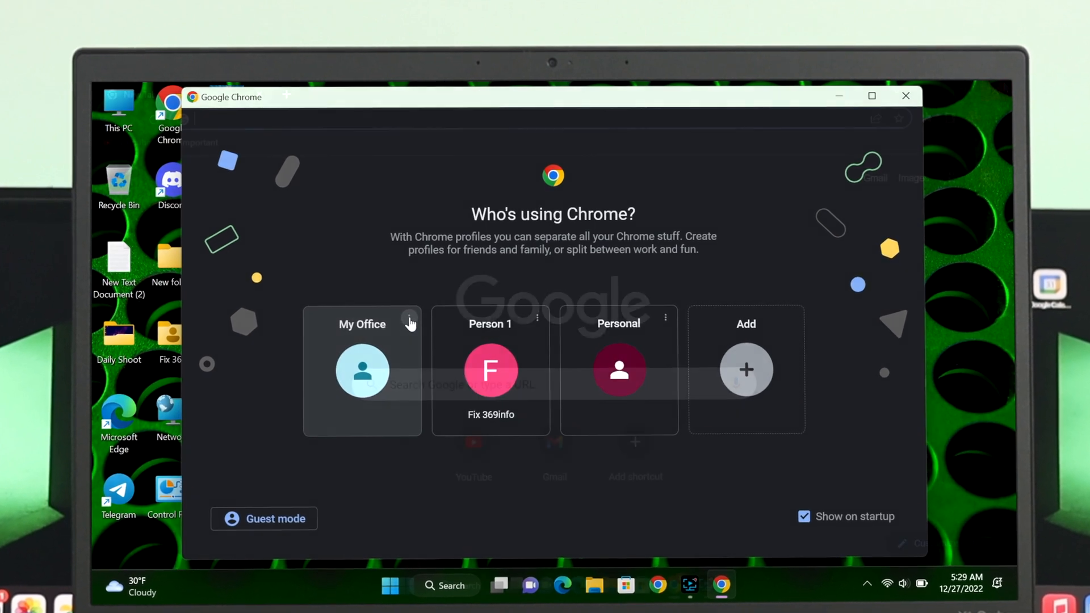
click(491, 370)
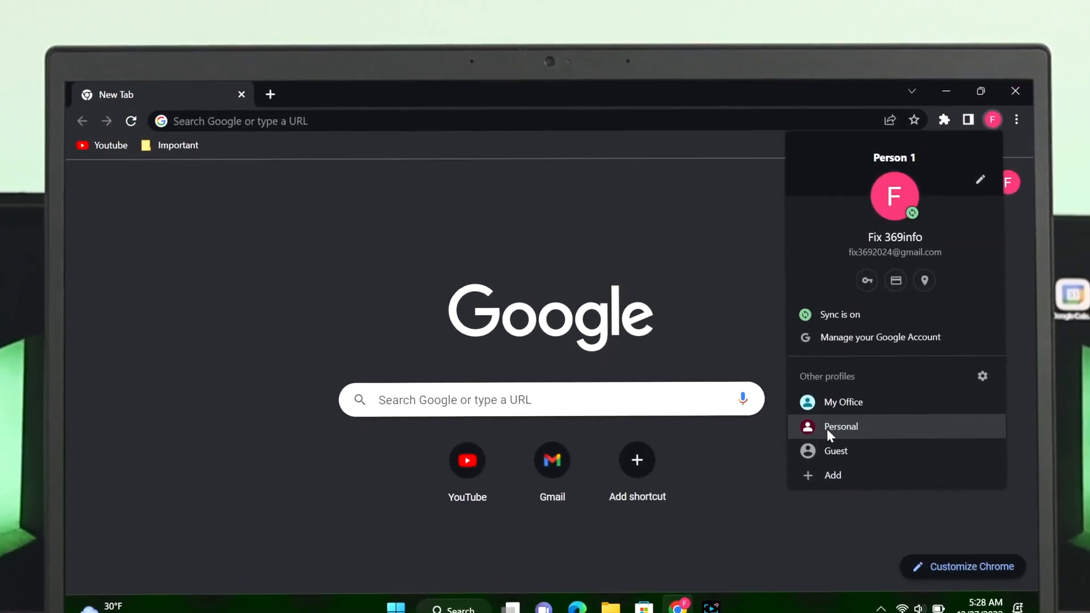
mouse_move(720, 274)
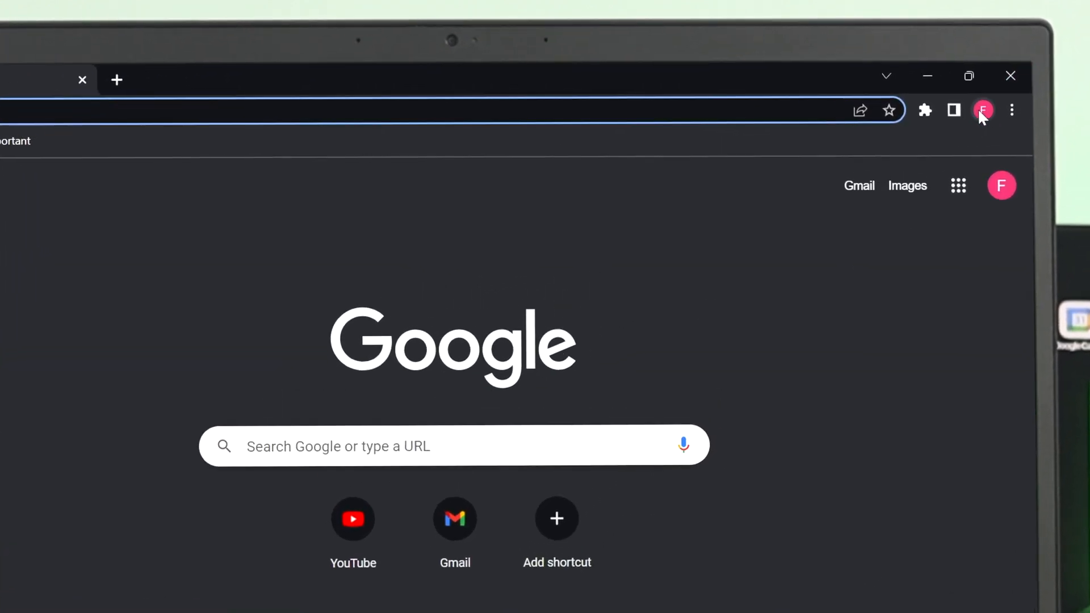
click(984, 111)
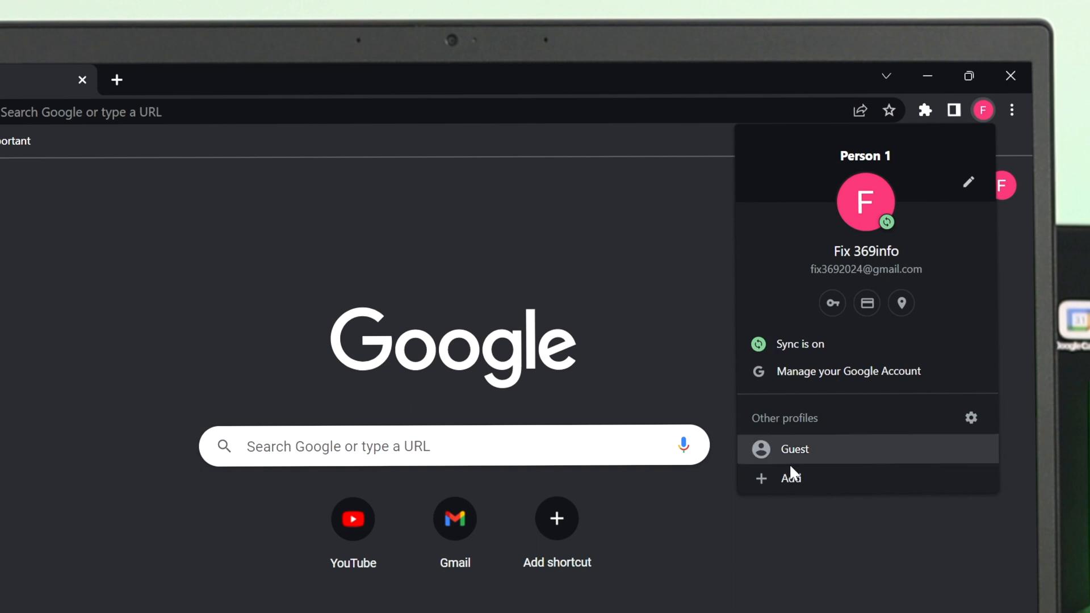
click(794, 450)
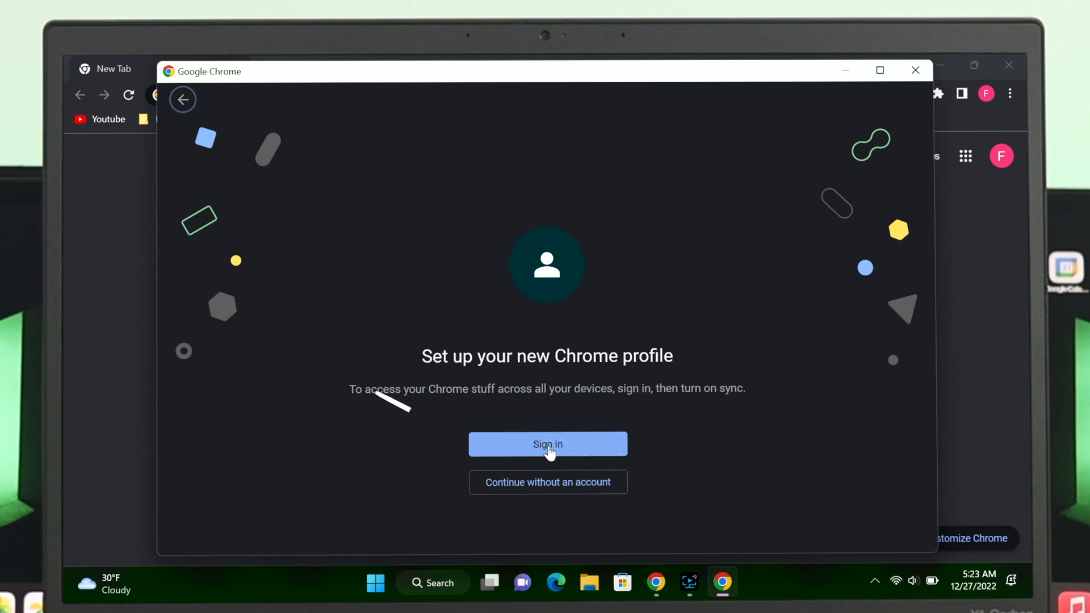
mouse_move(504, 493)
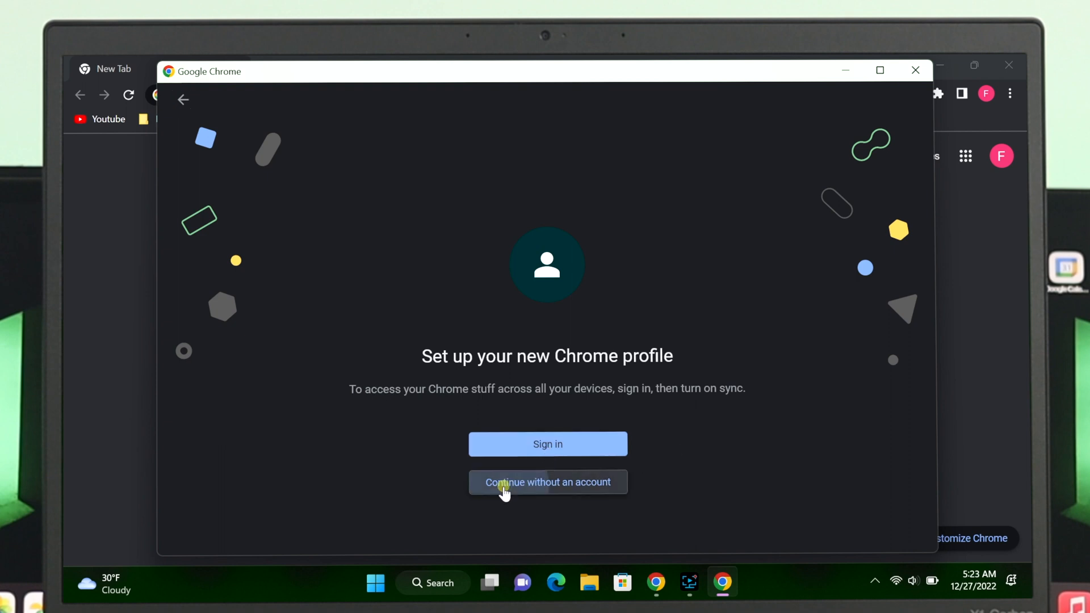
Step: Name the account-less profile 'My Office', choose the light blue theme, and disable the desktop shortcut
click(547, 482)
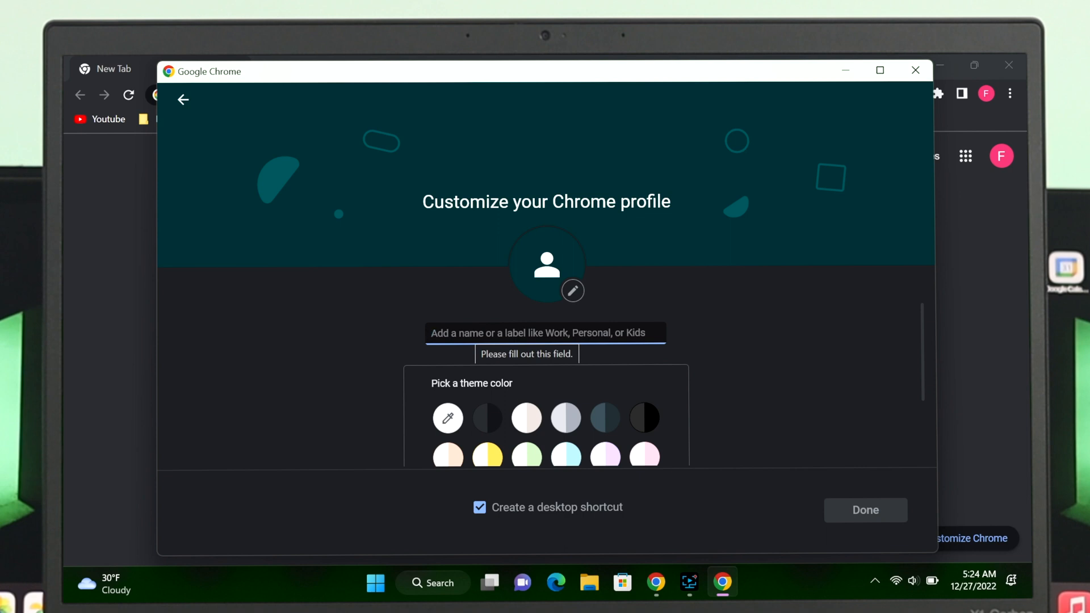
text(My)
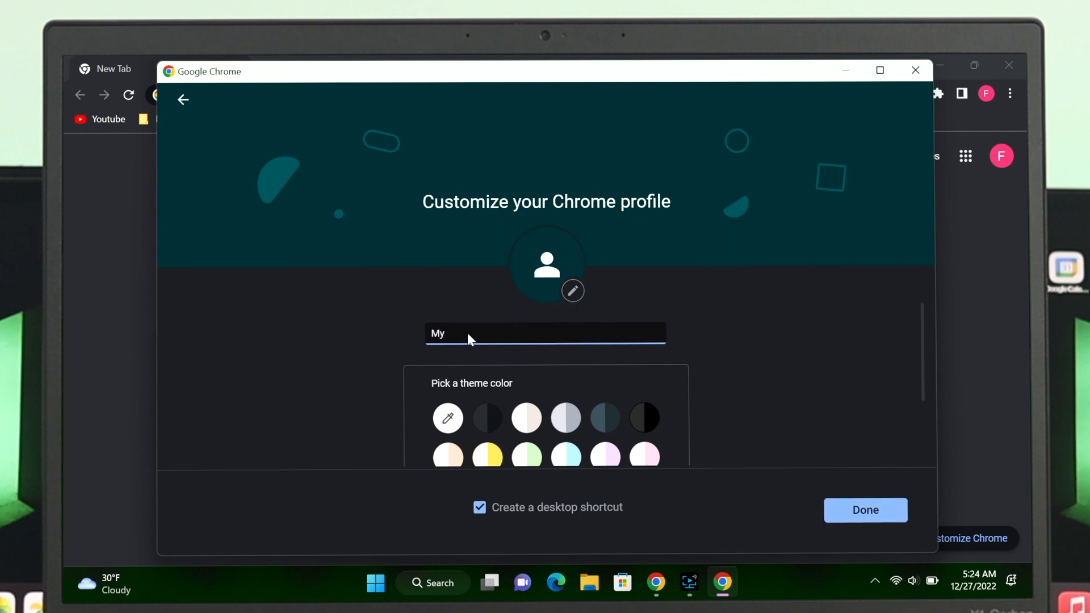
text(Office)
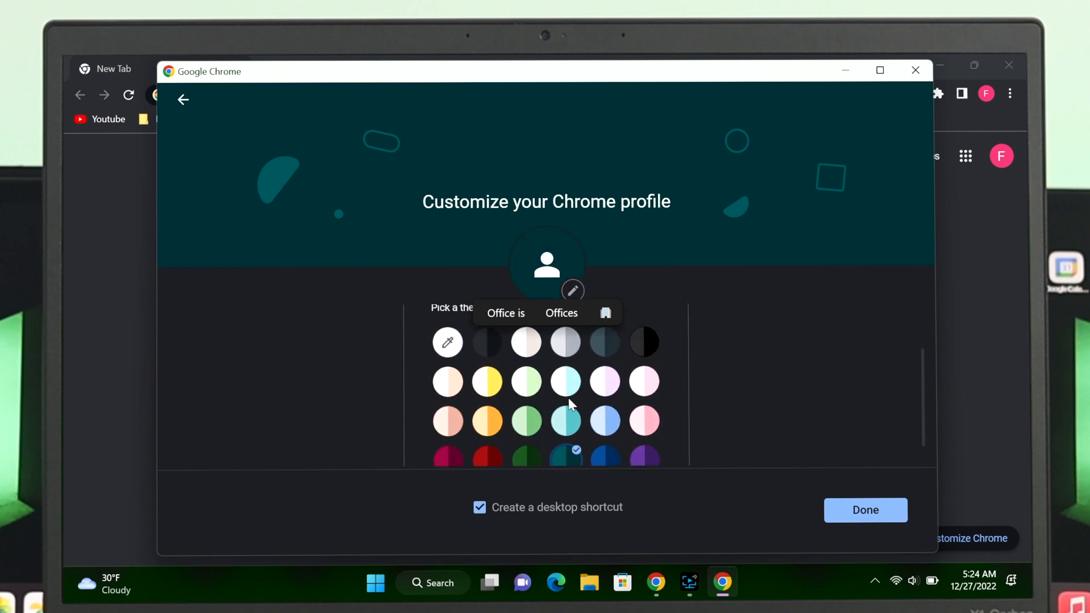
click(566, 382)
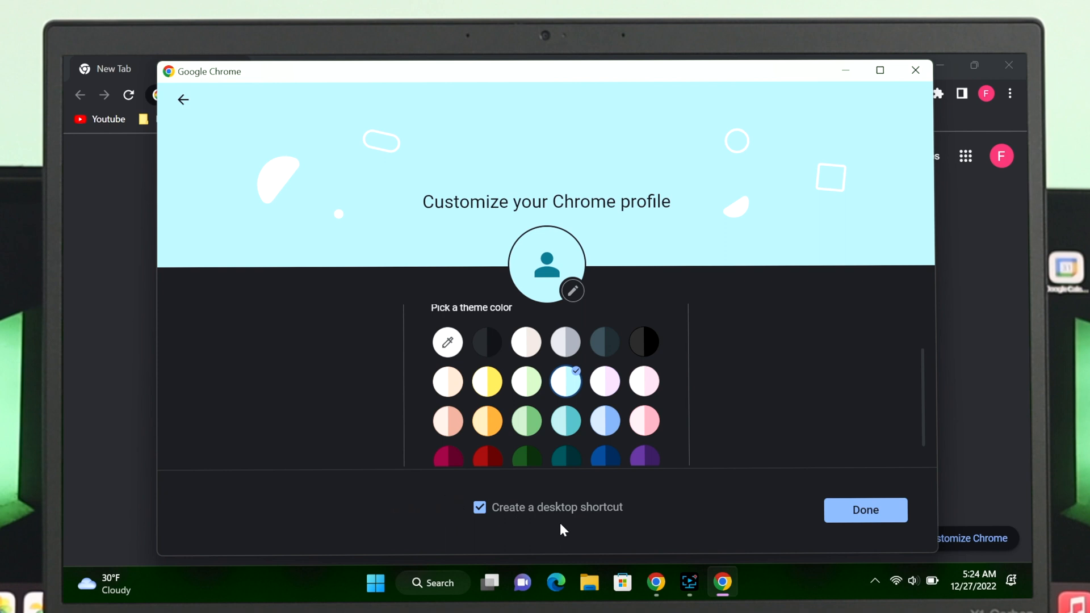
mouse_move(518, 542)
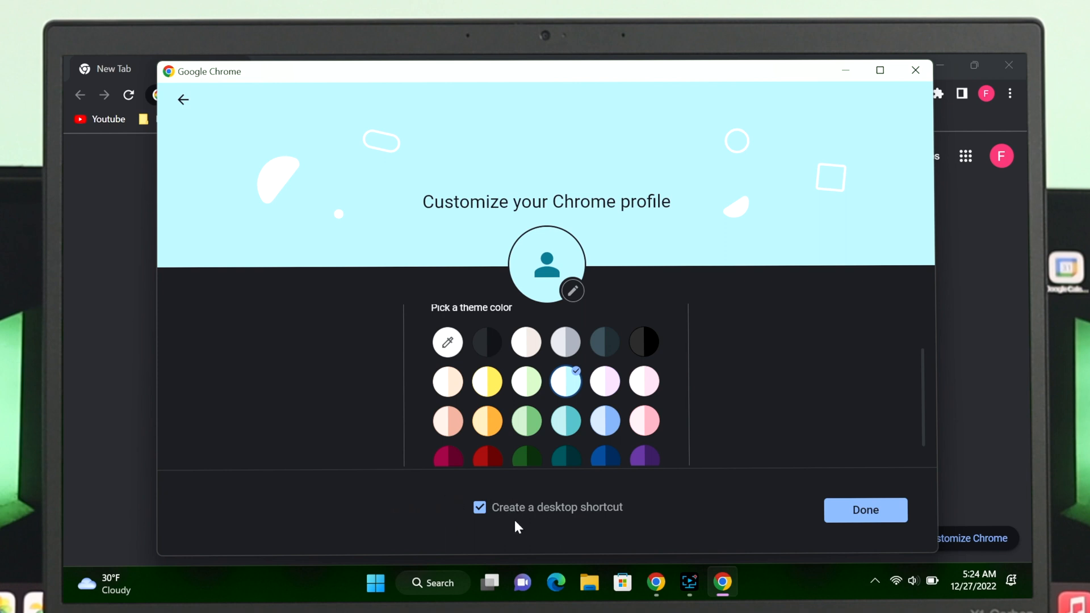
click(479, 508)
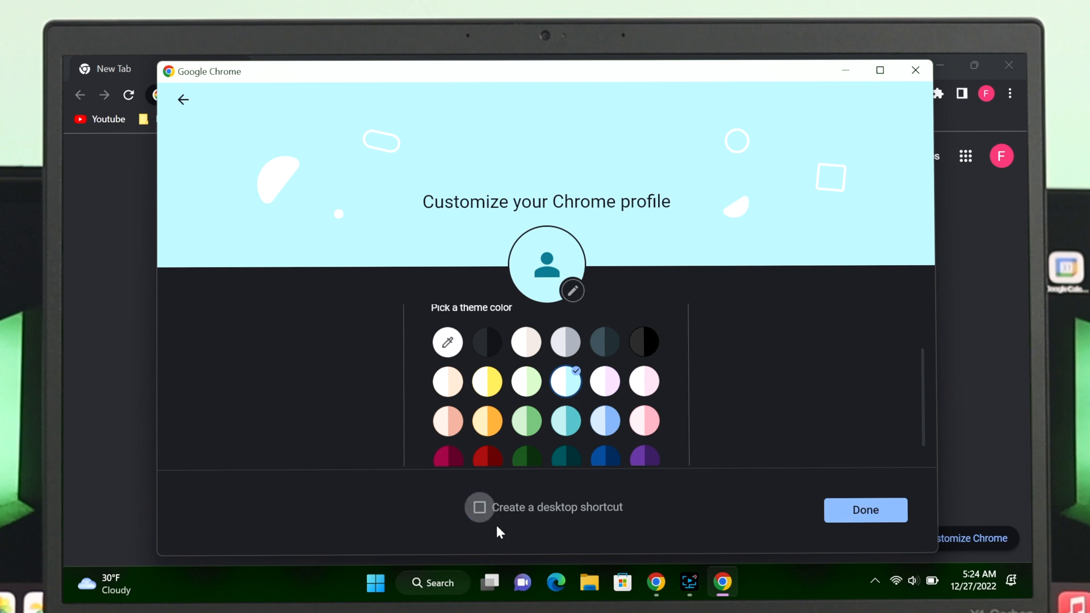
mouse_move(853, 525)
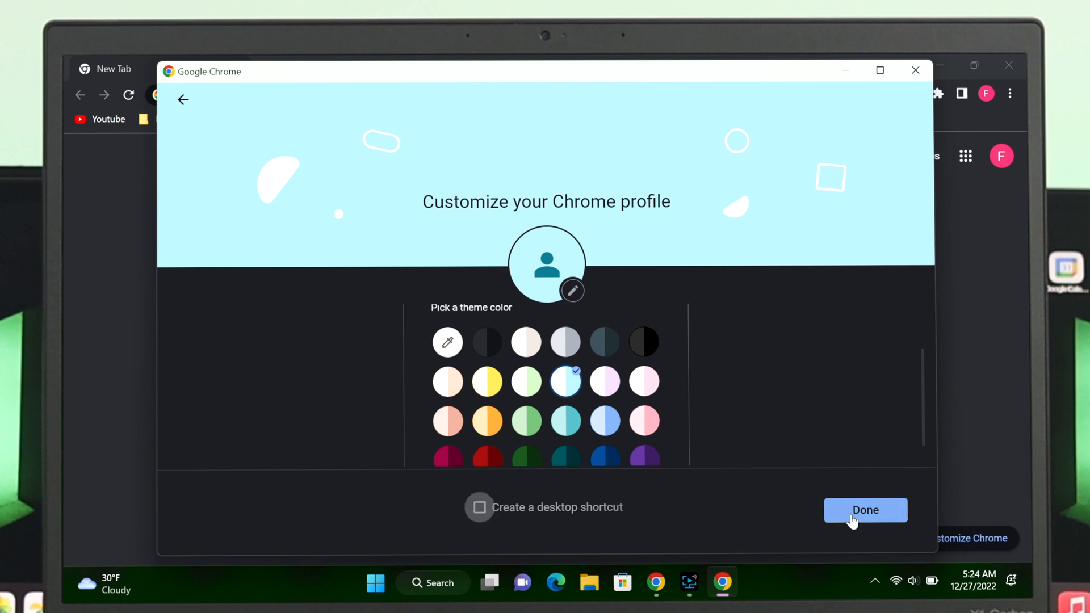
Step: Finish the My Office profile setup with Done
click(865, 510)
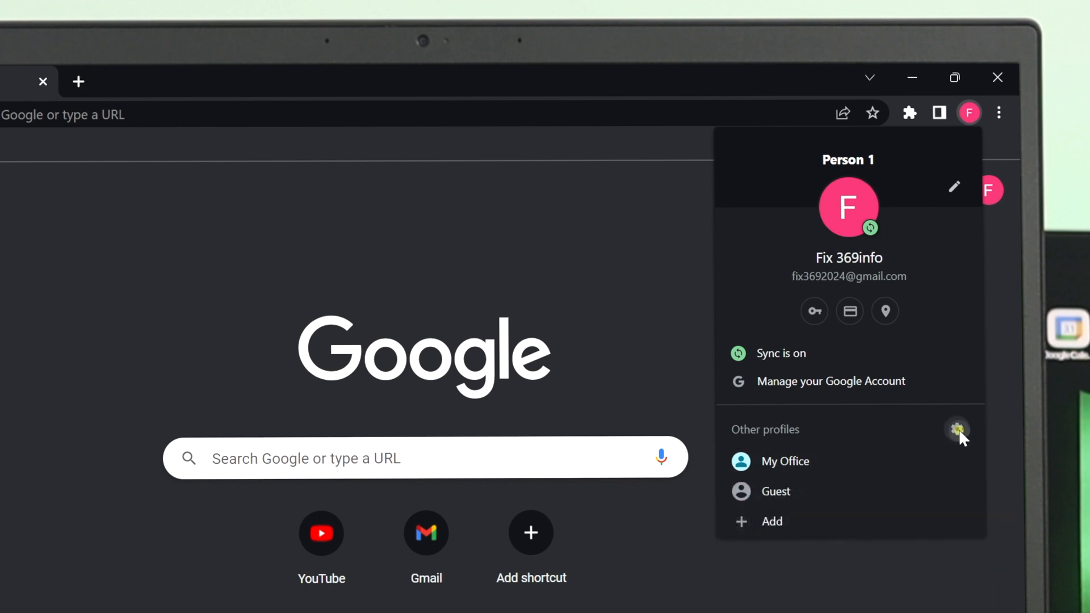
Step: Open the profile manager from the gear icon beside Other profiles
click(958, 430)
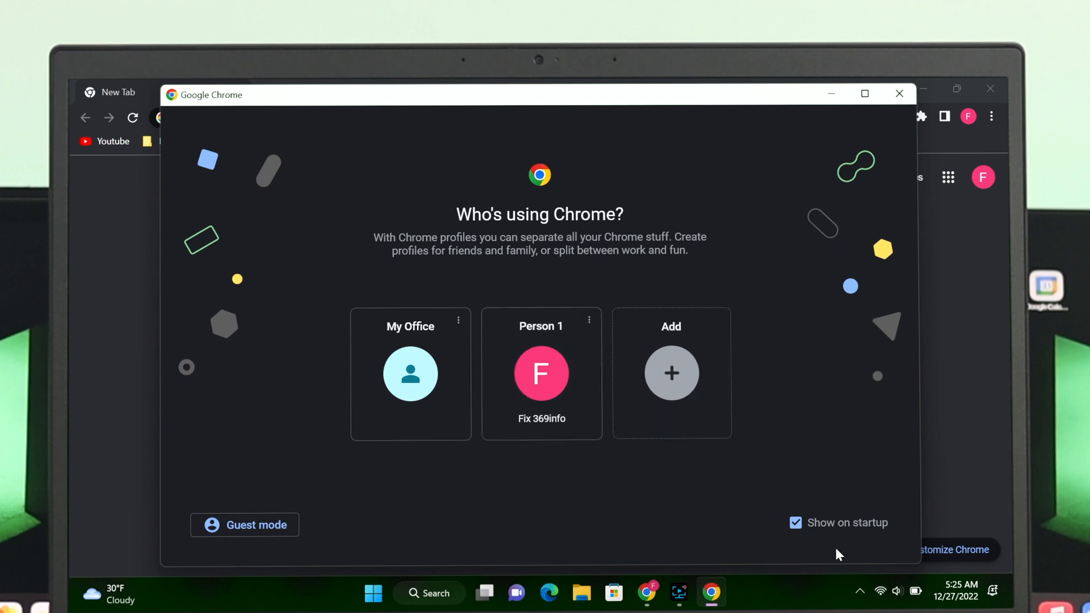
mouse_move(809, 523)
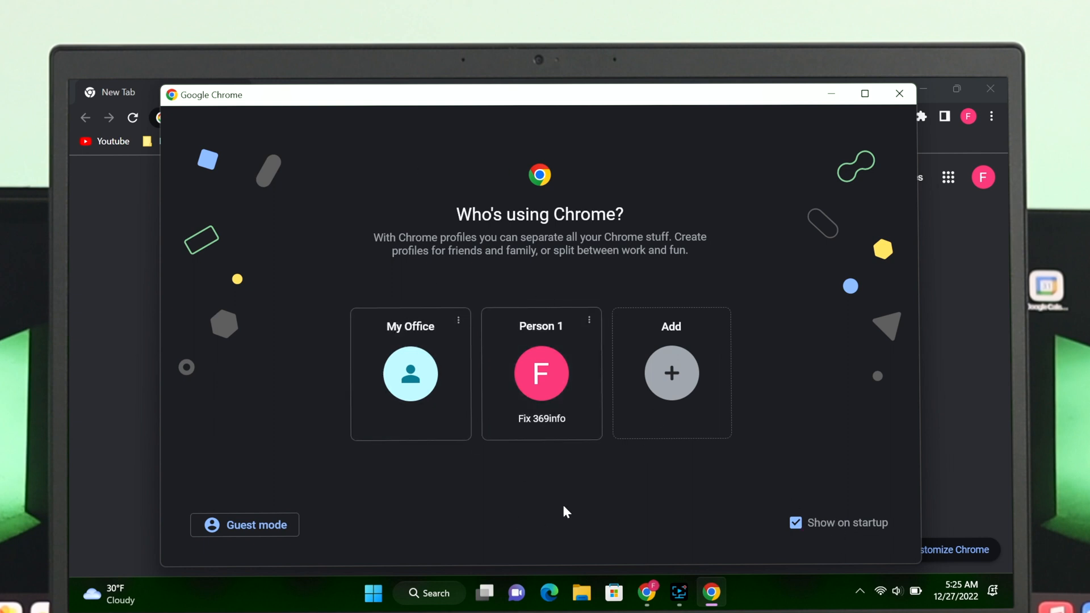
mouse_move(548, 477)
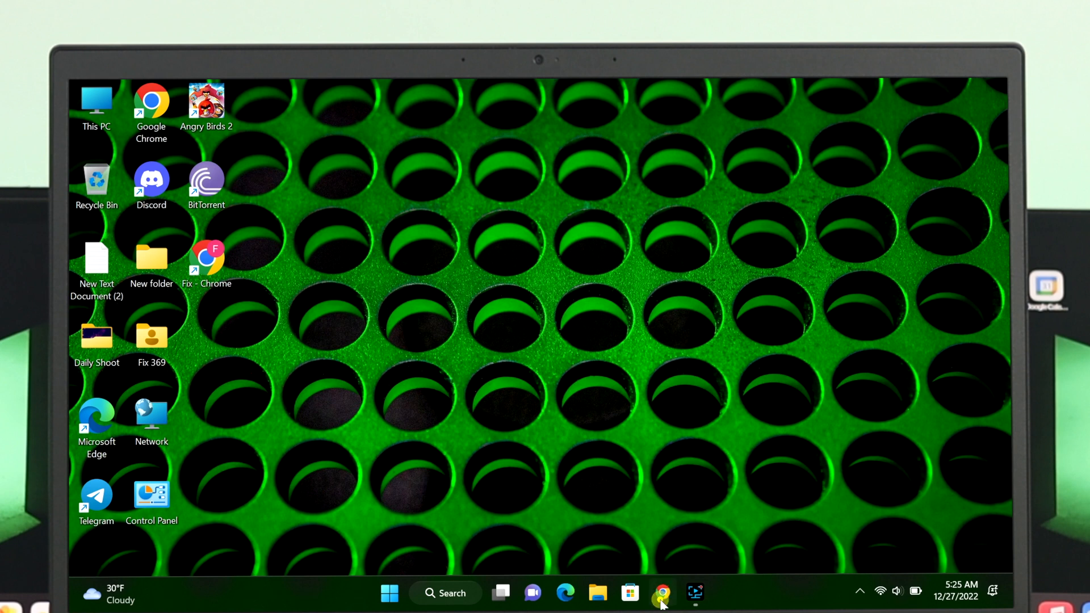
Step: Launch Chrome, open the My Office profile, close its window, and relaunch Chrome
click(651, 594)
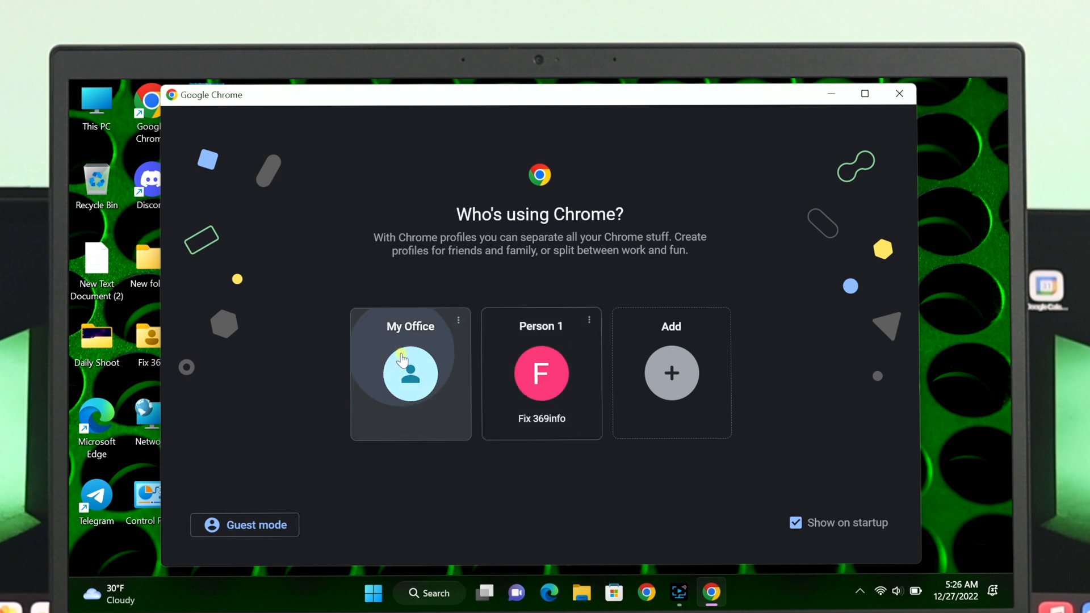
click(411, 375)
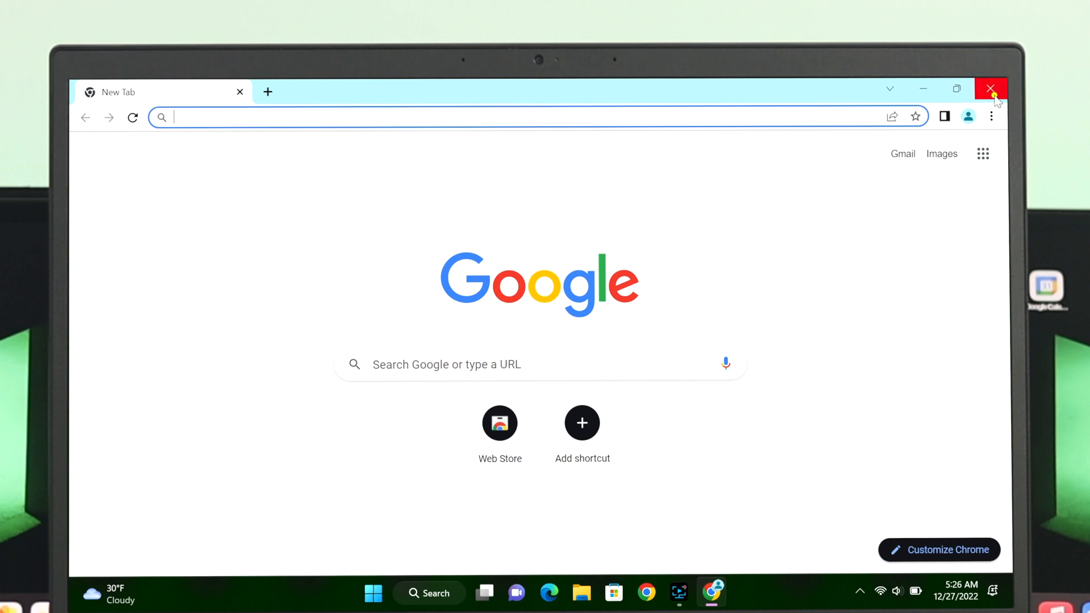
click(989, 88)
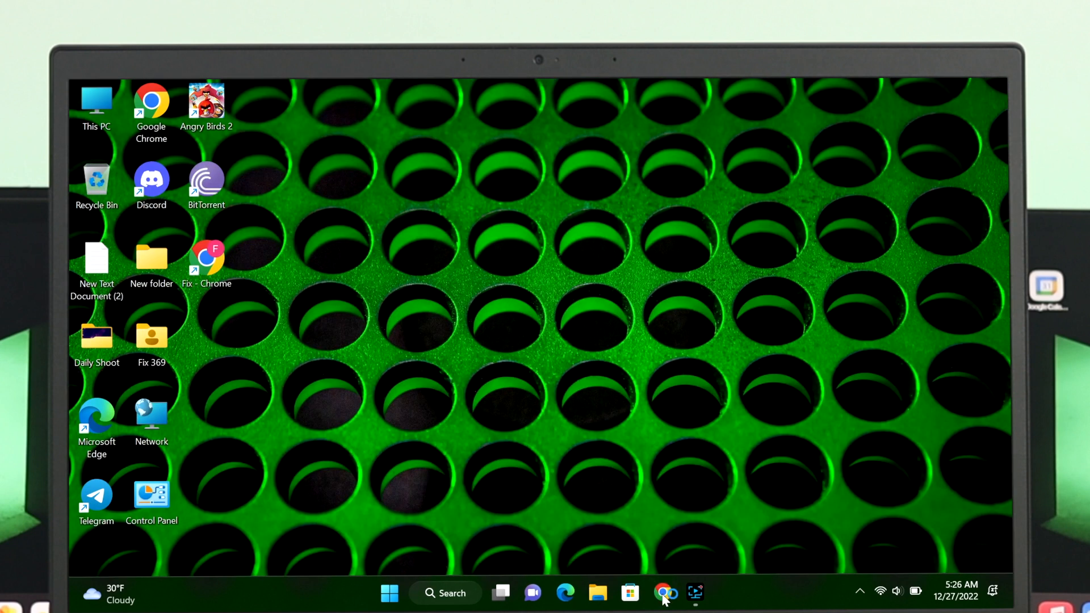
click(661, 591)
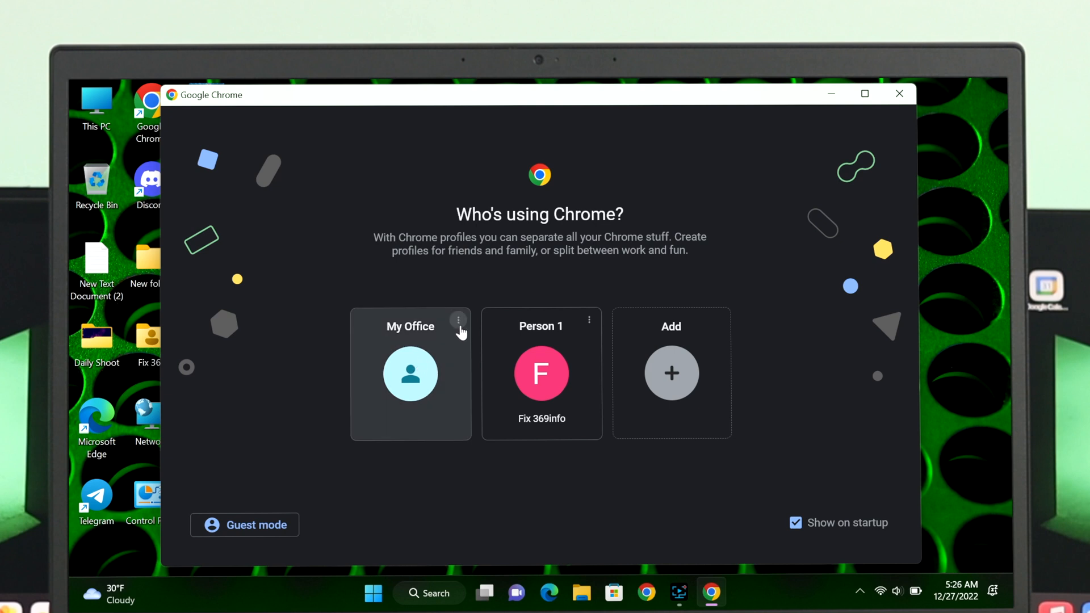
Step: Delete the My Office profile from its card menu and confirm the deletion
click(458, 321)
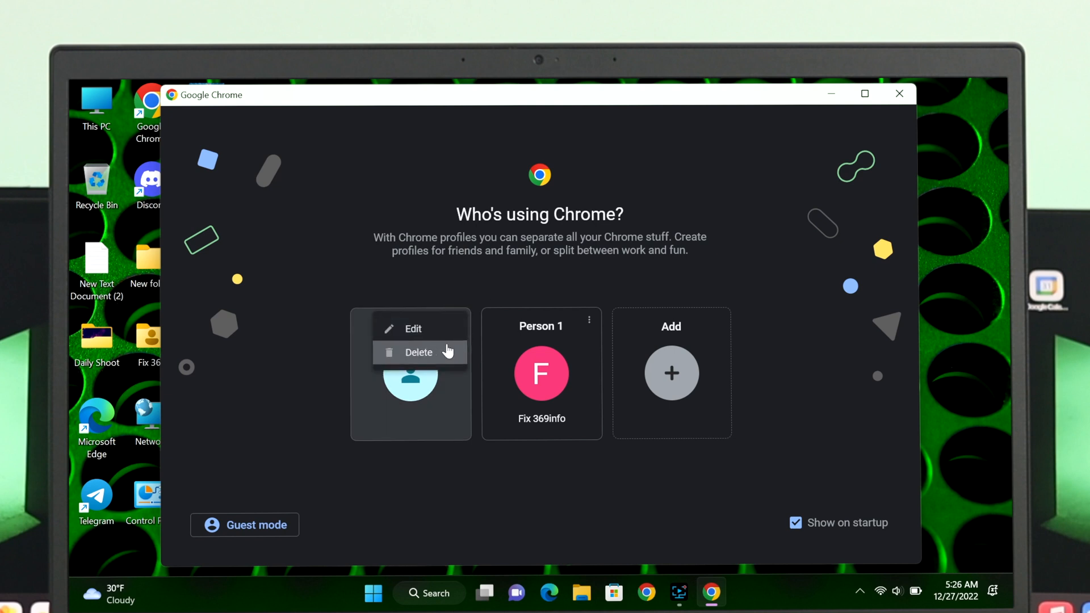
click(419, 352)
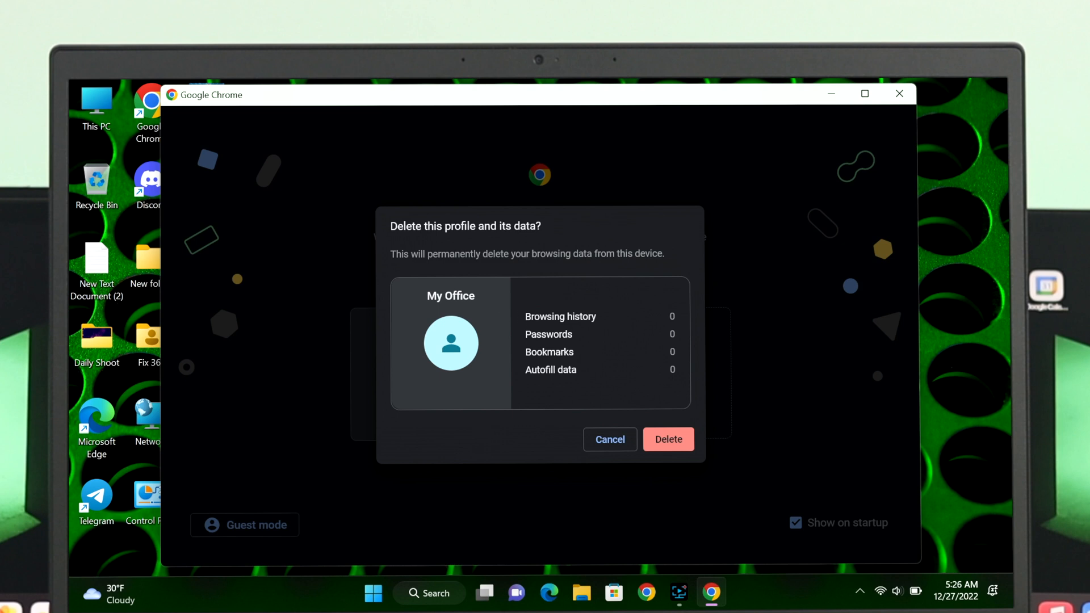
click(669, 439)
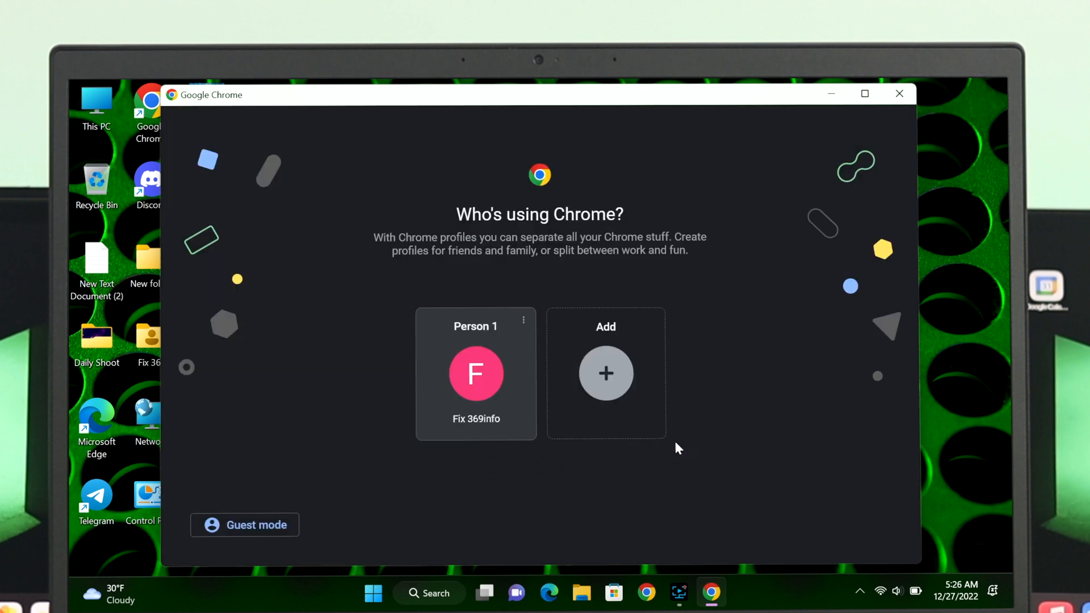